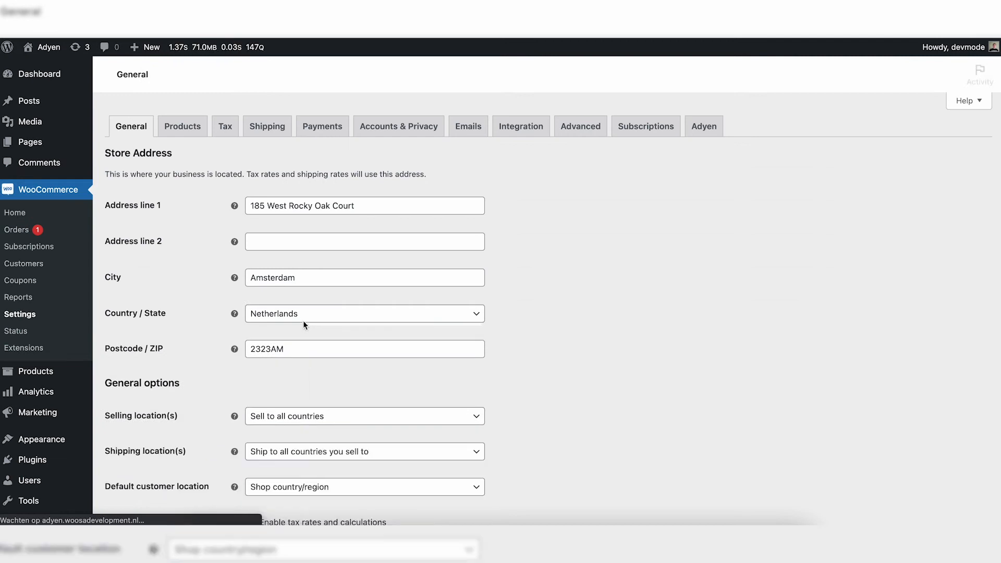
# - Switch the WooCommerce settings to the Subscriptions tab
pyautogui.click(646, 126)
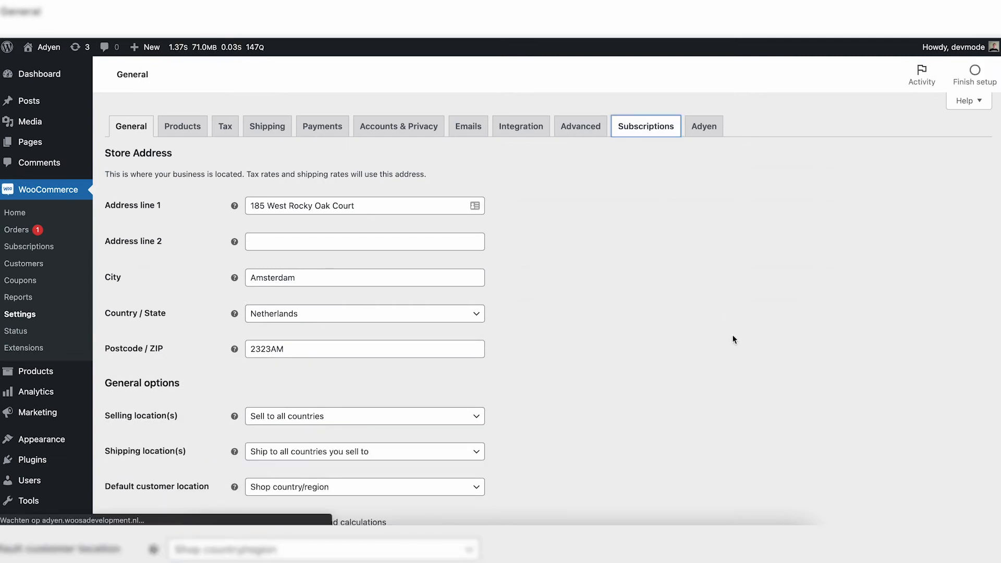
pyautogui.click(646, 126)
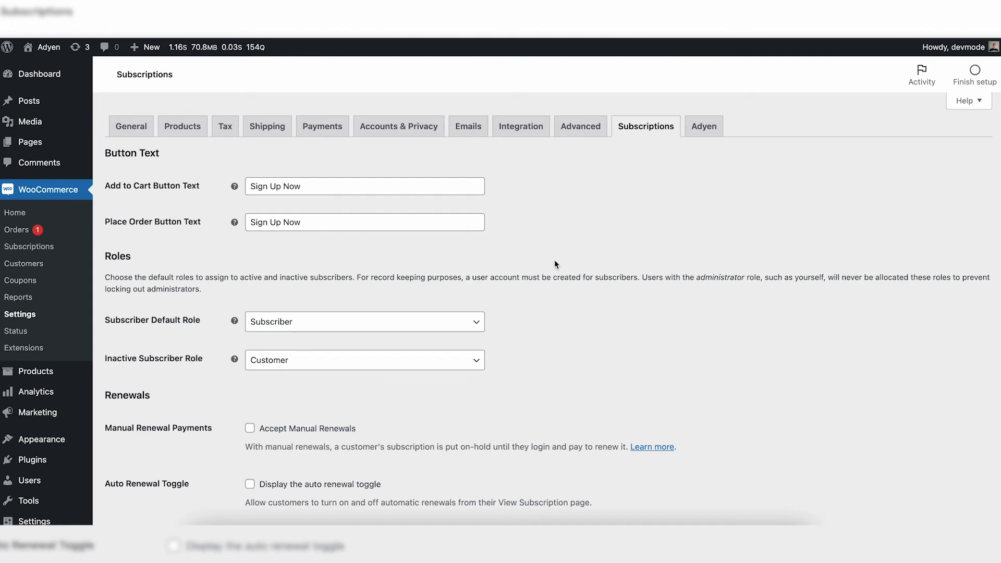
# - Replace the 'Sign Up Now' add-to-cart text with 'Subscribe' and place-order text with 'Start subscription'
pyautogui.click(365, 185)
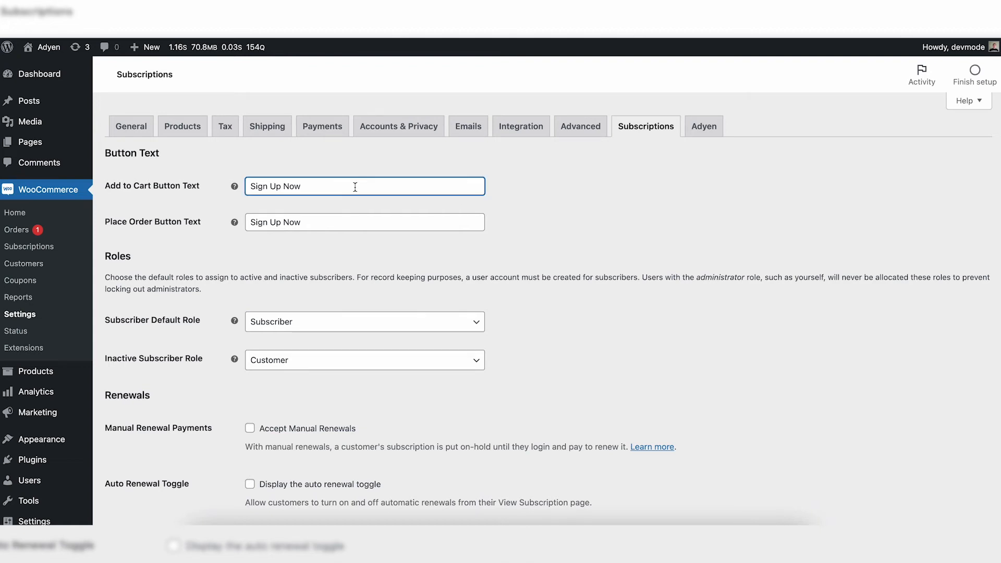
pyautogui.doubleClick(276, 186)
pyautogui.write('Subscribe')
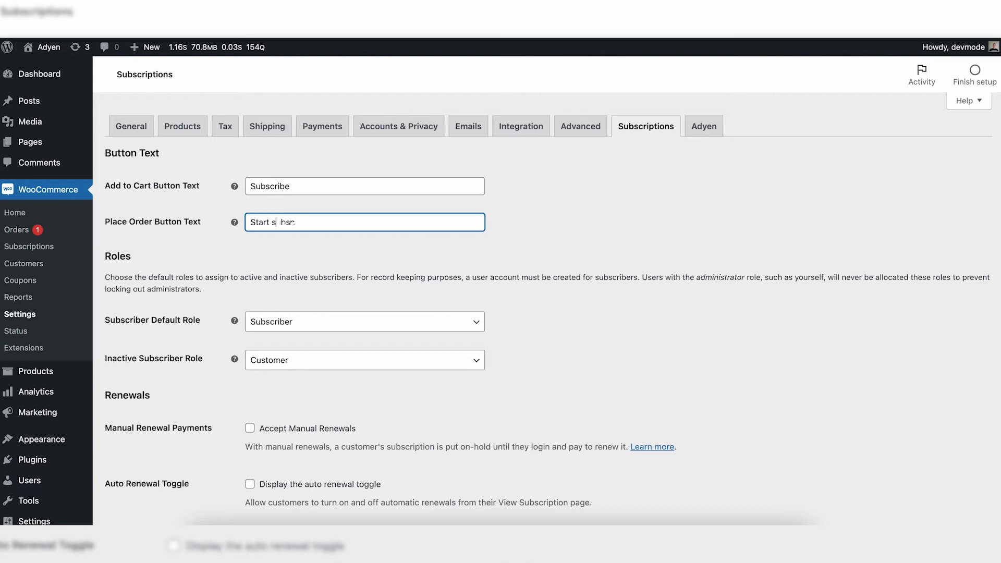
pyautogui.scroll(-3)
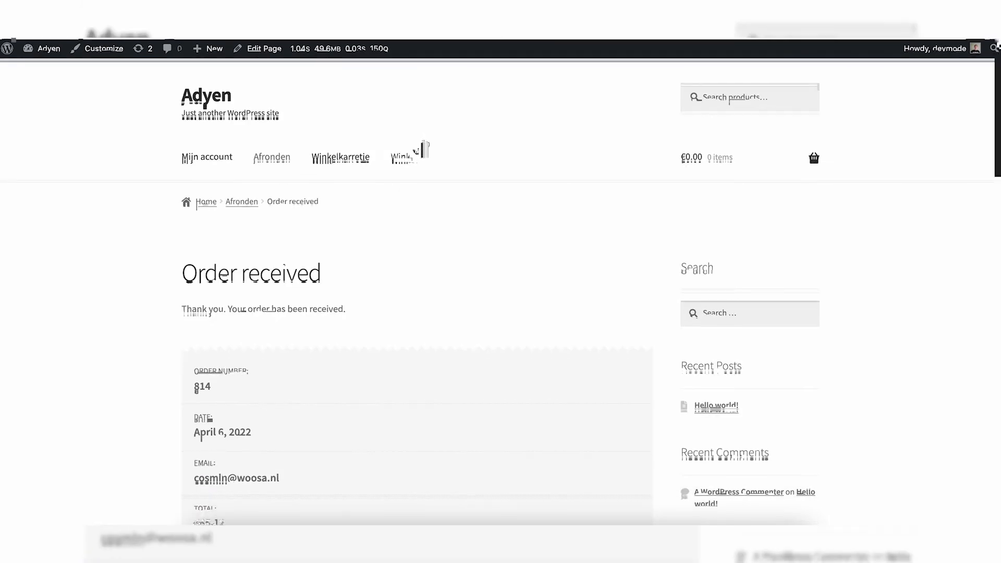
# - View the Simple Subscription product on the storefront and use its Subscribe button
pyautogui.click(401, 158)
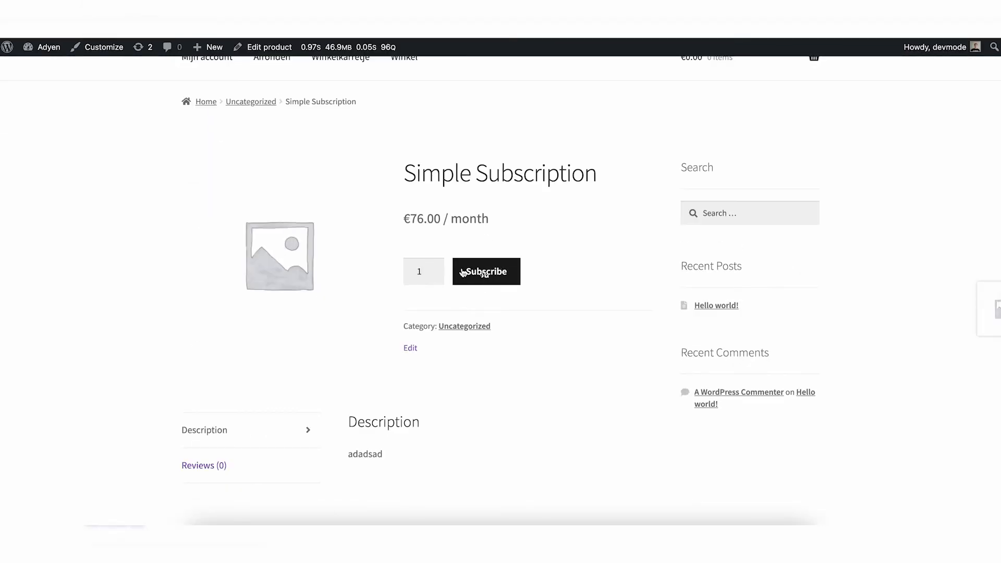
pyautogui.click(486, 271)
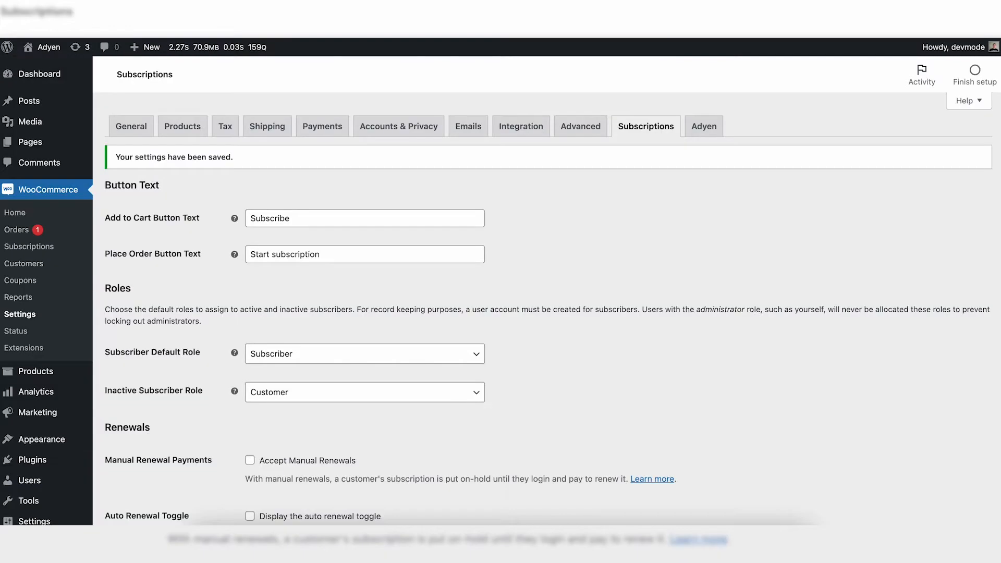
pyautogui.scroll(-3)
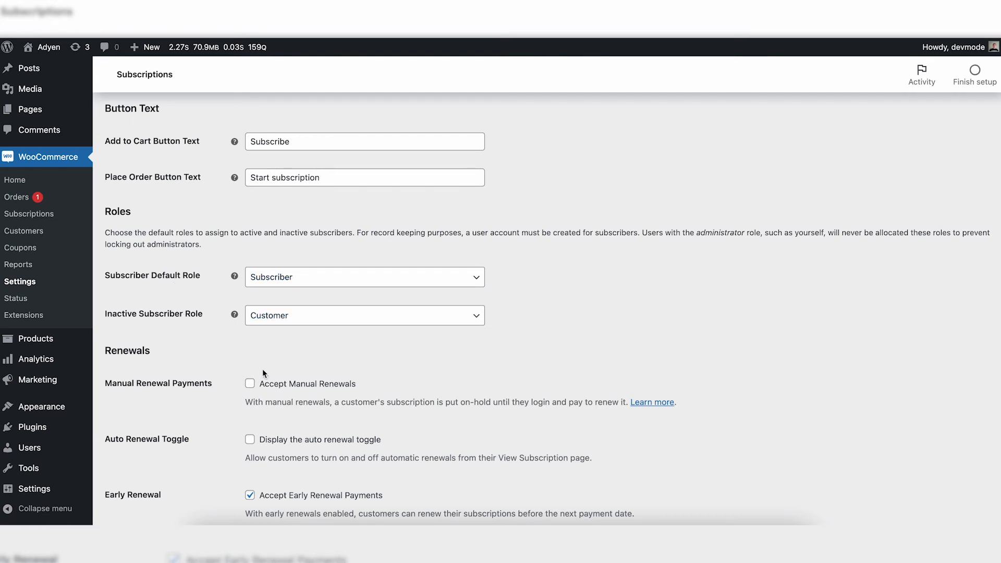
pyautogui.scroll(-3)
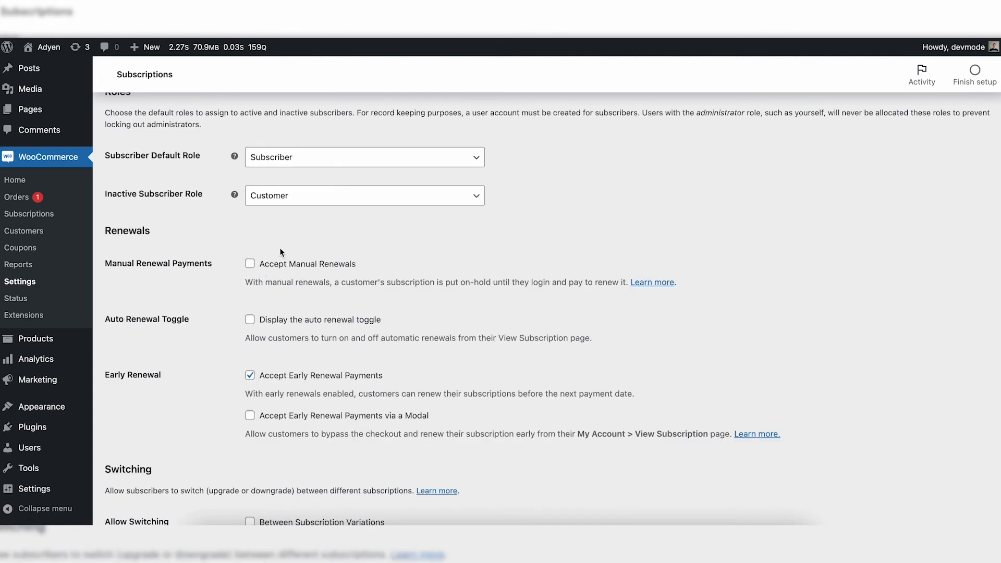
pyautogui.moveTo(299, 273)
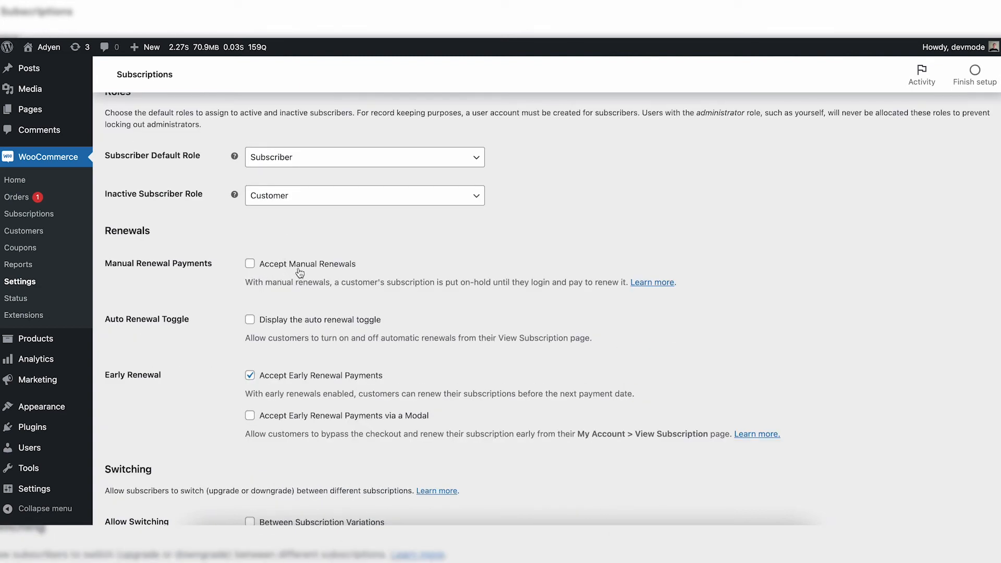
pyautogui.moveTo(349, 293)
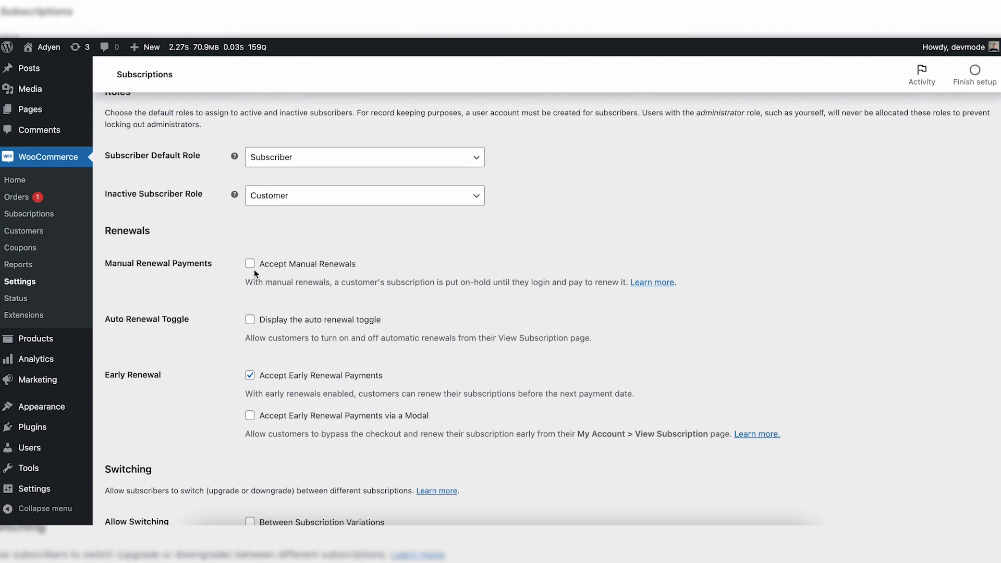
pyautogui.scroll(-3)
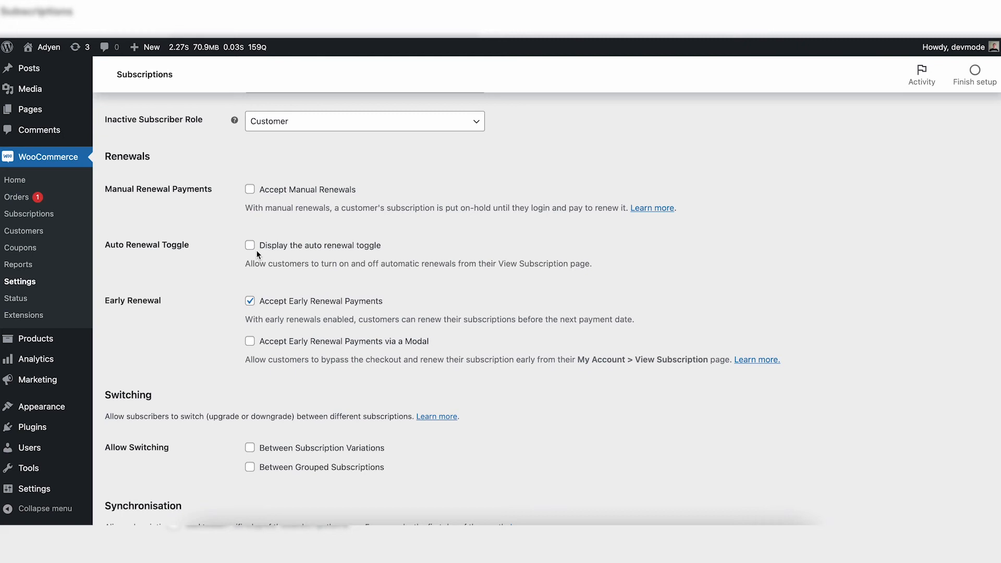
pyautogui.scroll(-3)
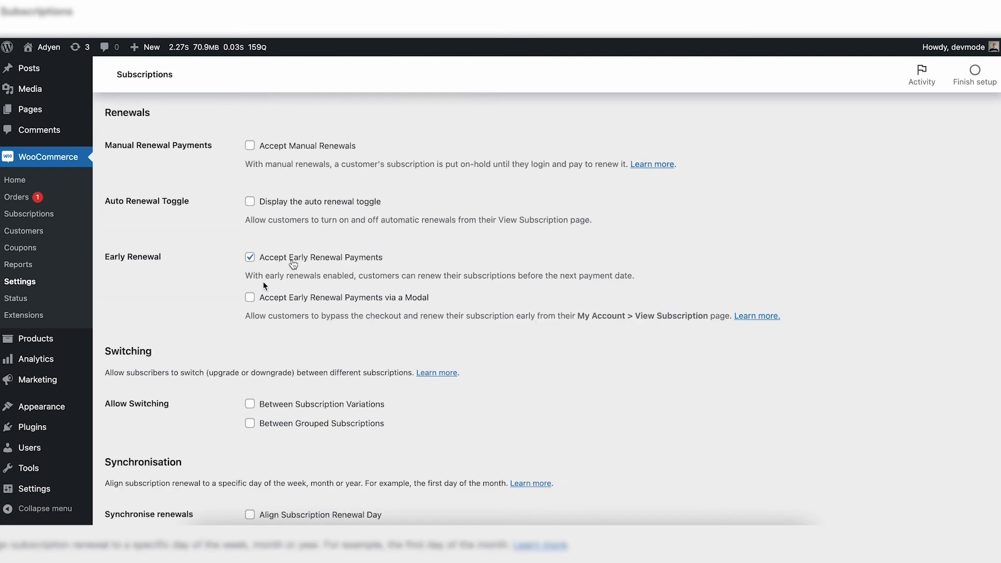